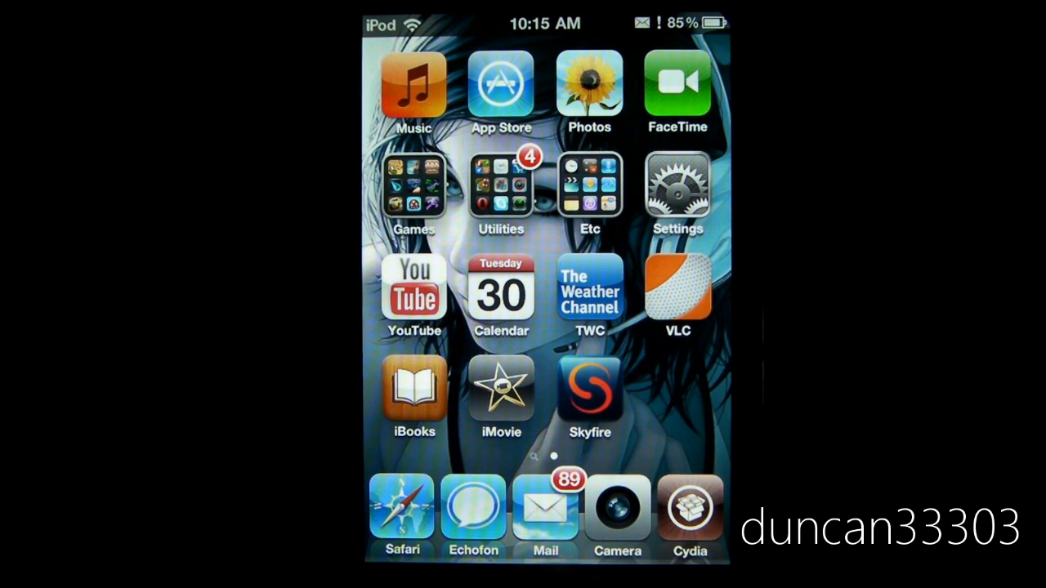
Launch Cydia from the home screen dock to look for the OpenNotifier tweak
left_click(501, 188)
type("Opennotifier")
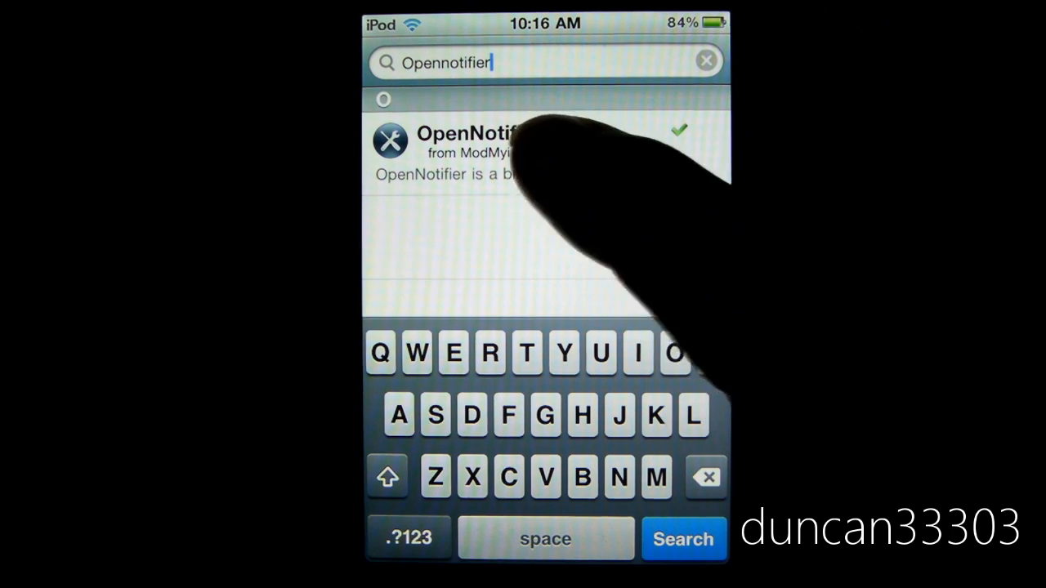
Open the OpenNotifier search result to confirm the package is installed
left_click(474, 143)
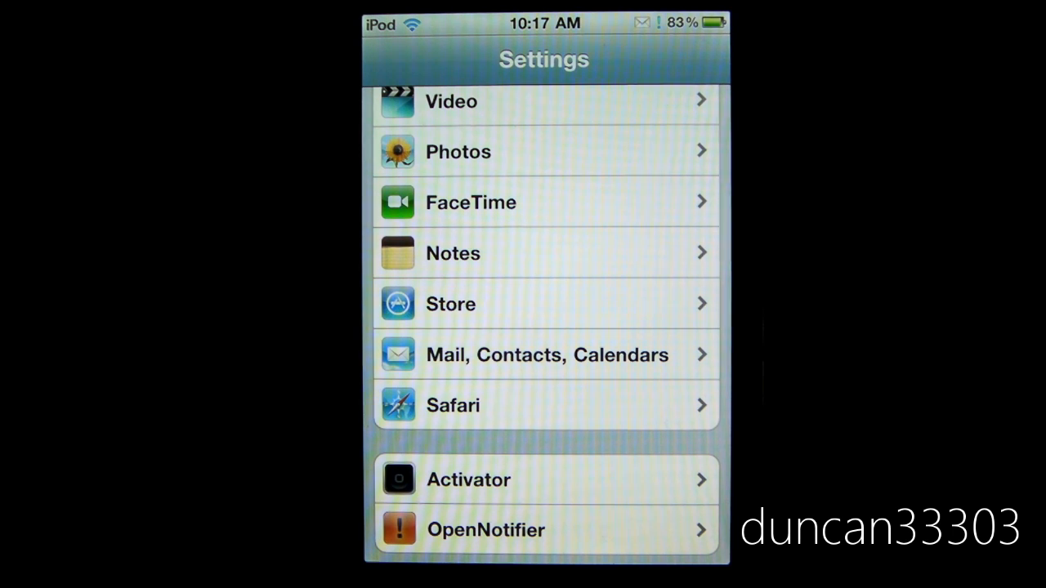
Open OpenNotifier in Settings and go to Apps under Notifications
left_click(485, 530)
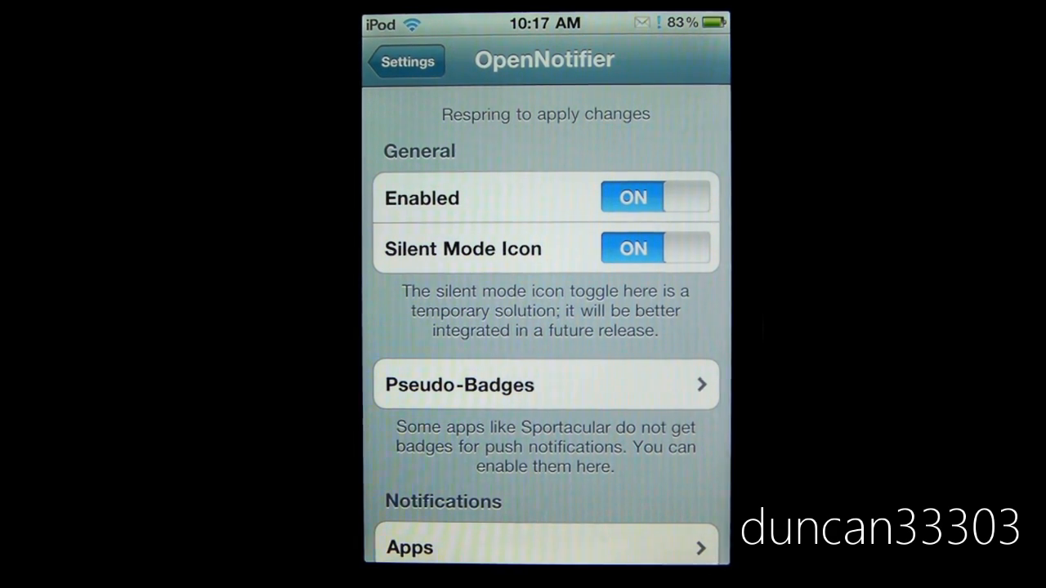
scroll("down", 3)
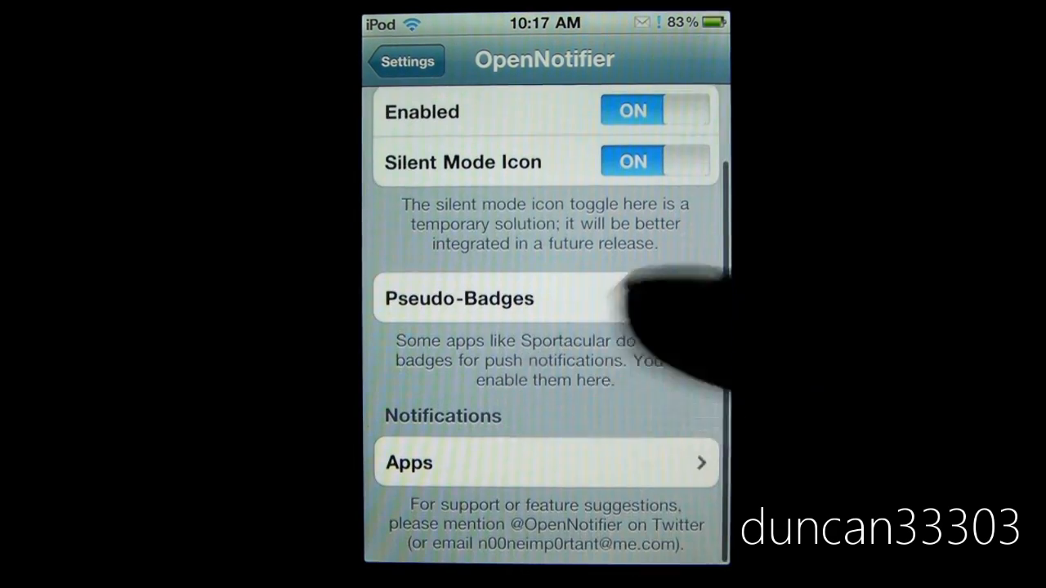
left_click(545, 462)
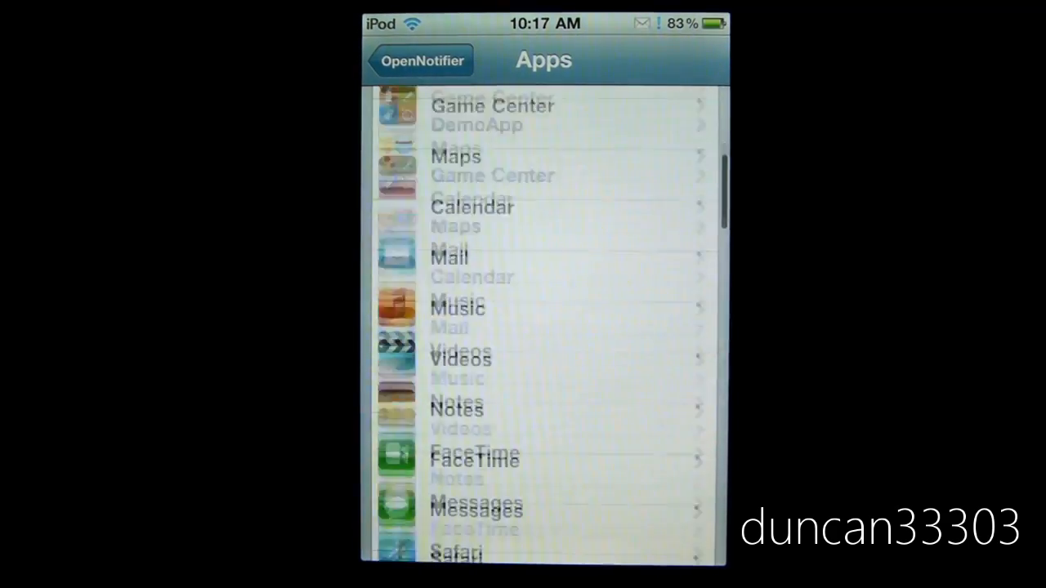
scroll("down", 3)
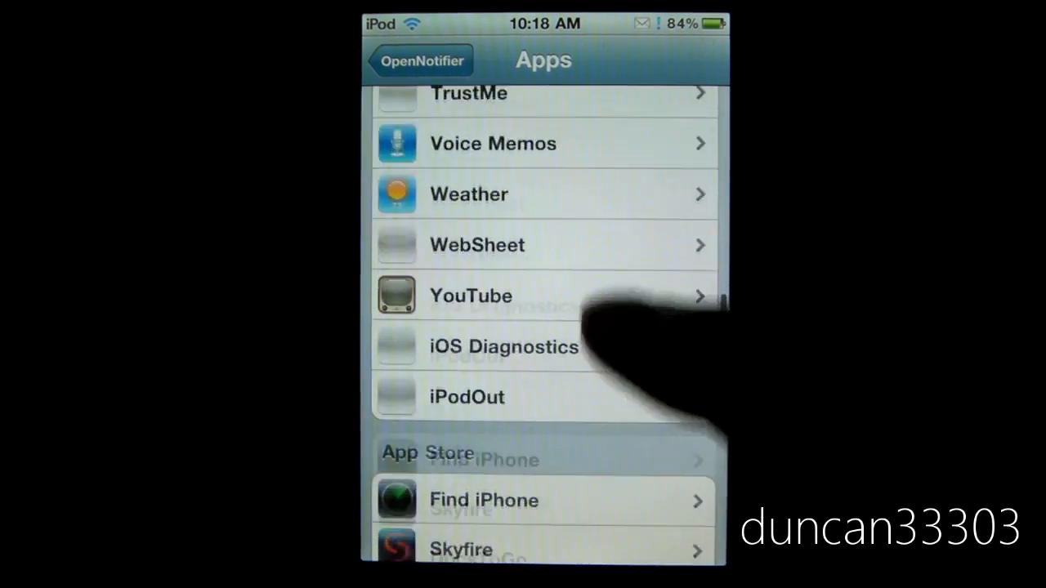
scroll("down", 3)
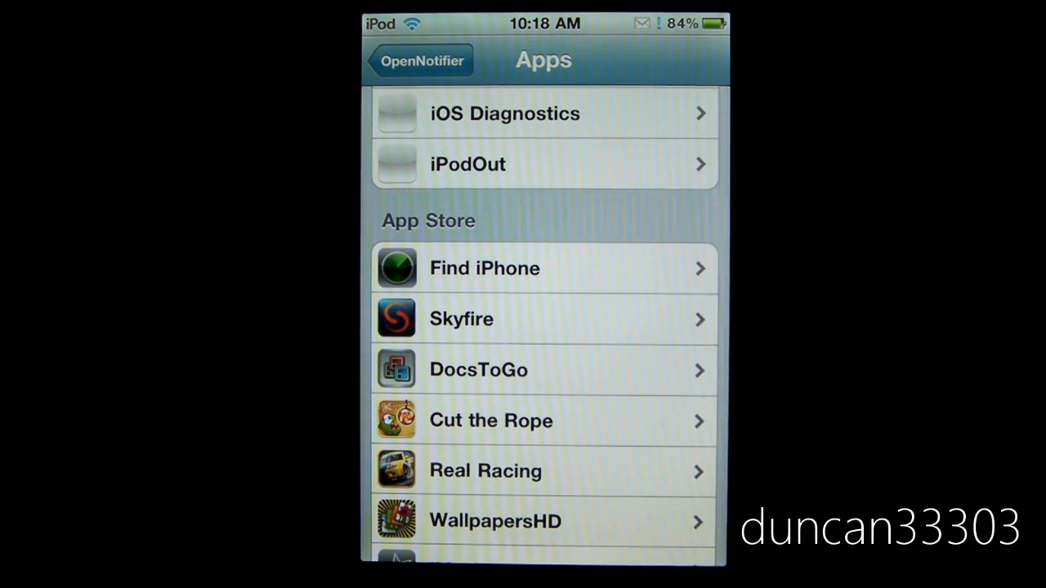
scroll("down", 3)
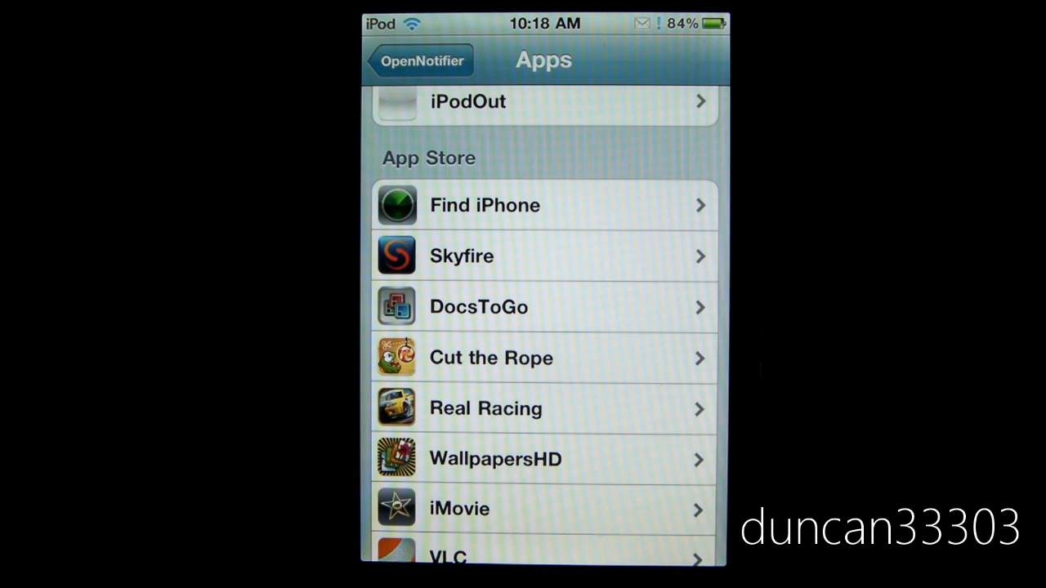